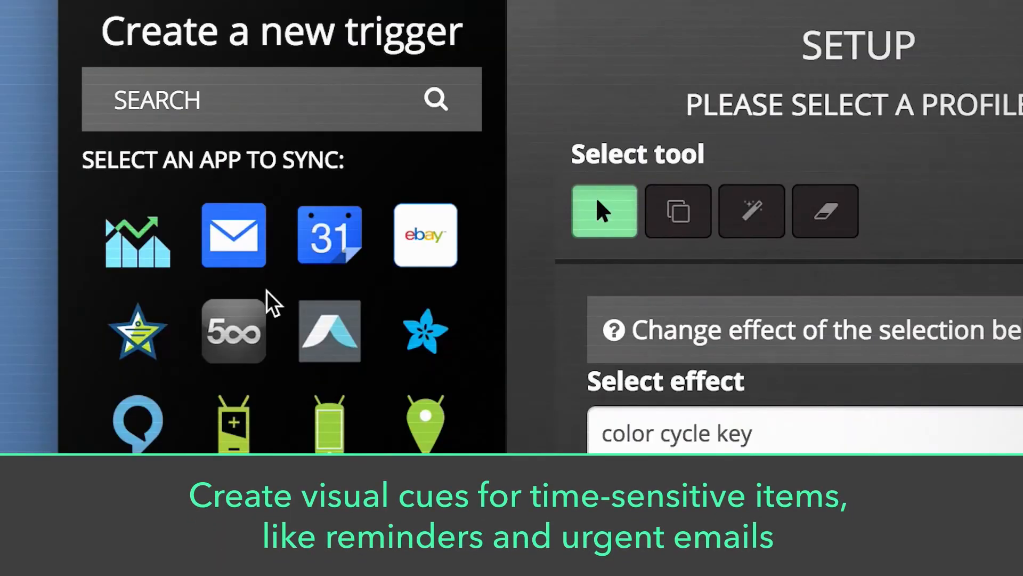
# - Create an email alert trigger with Alert signal assigned to key B
pyautogui.click(234, 234)
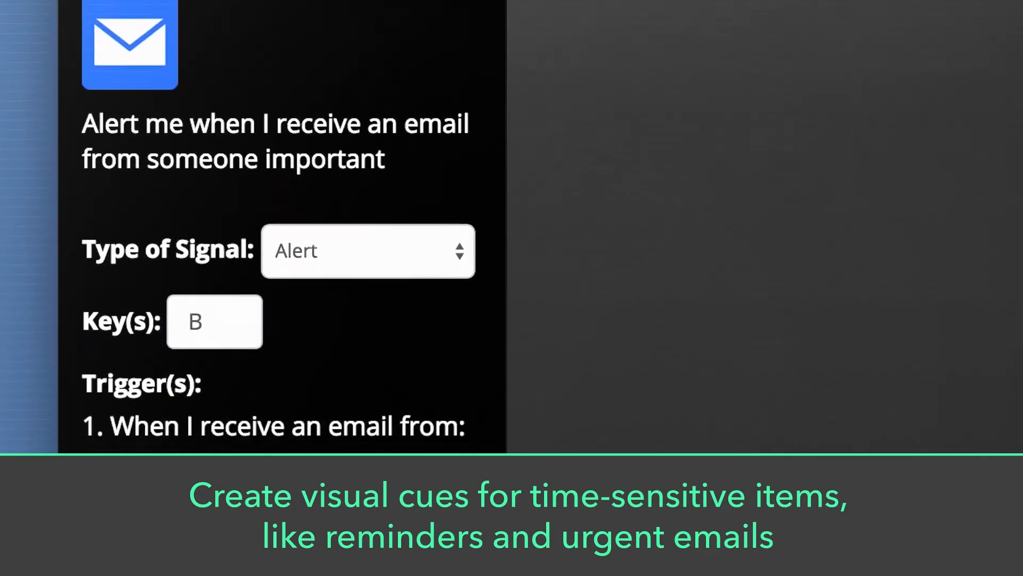